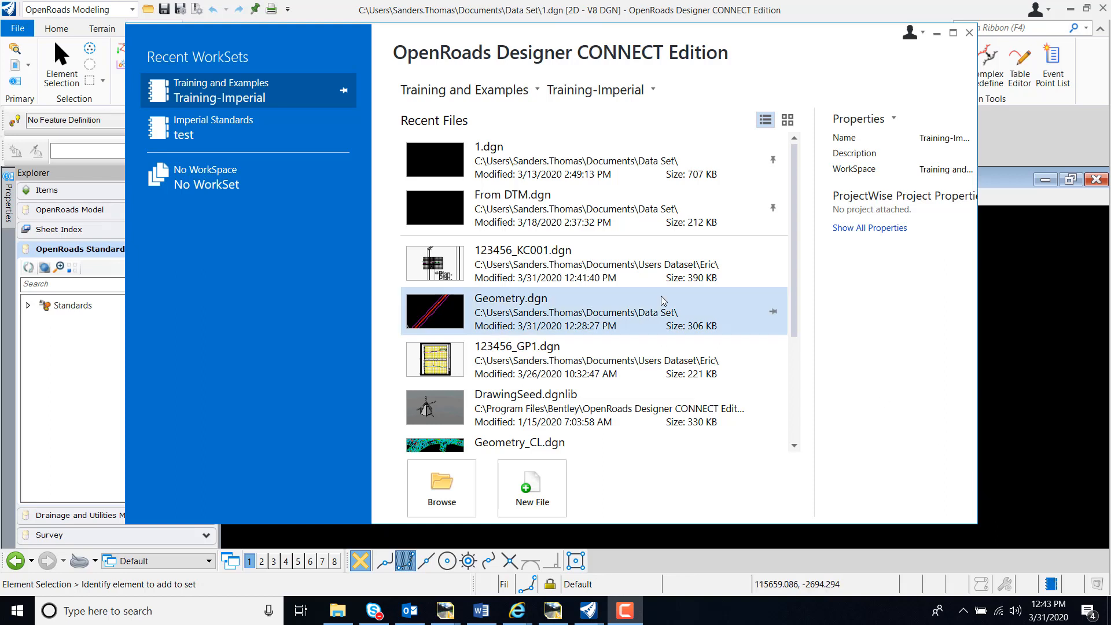
Check the workspace list, then close the start screen to reach the Configuration folder
{"action": "left_click", "coordinate": [466, 89]}
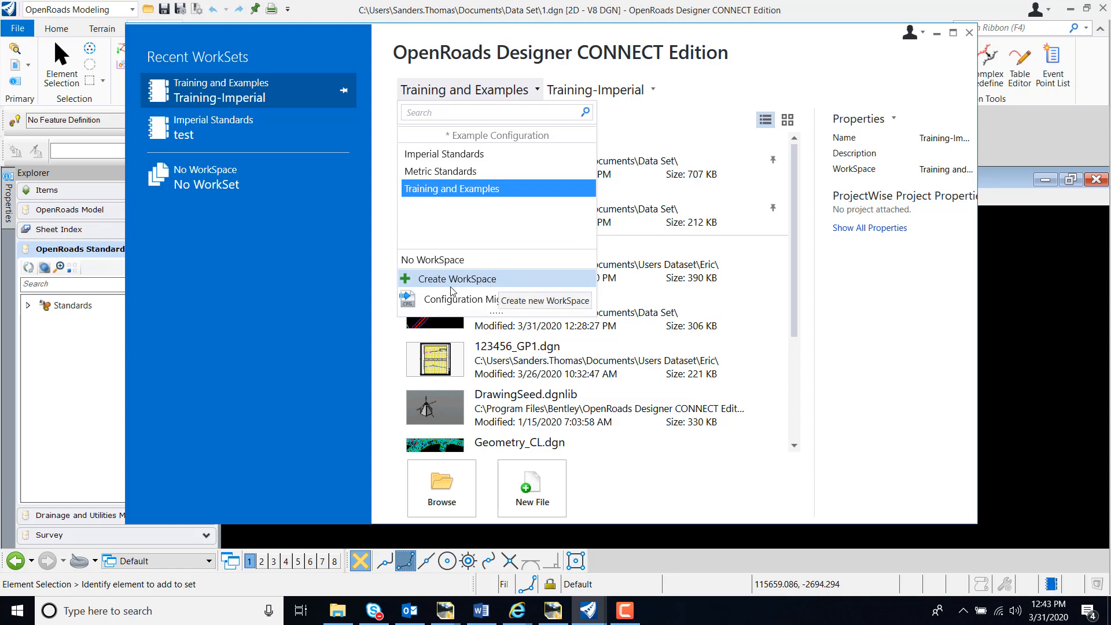
{"action": "mouse_move", "coordinate": [463, 291]}
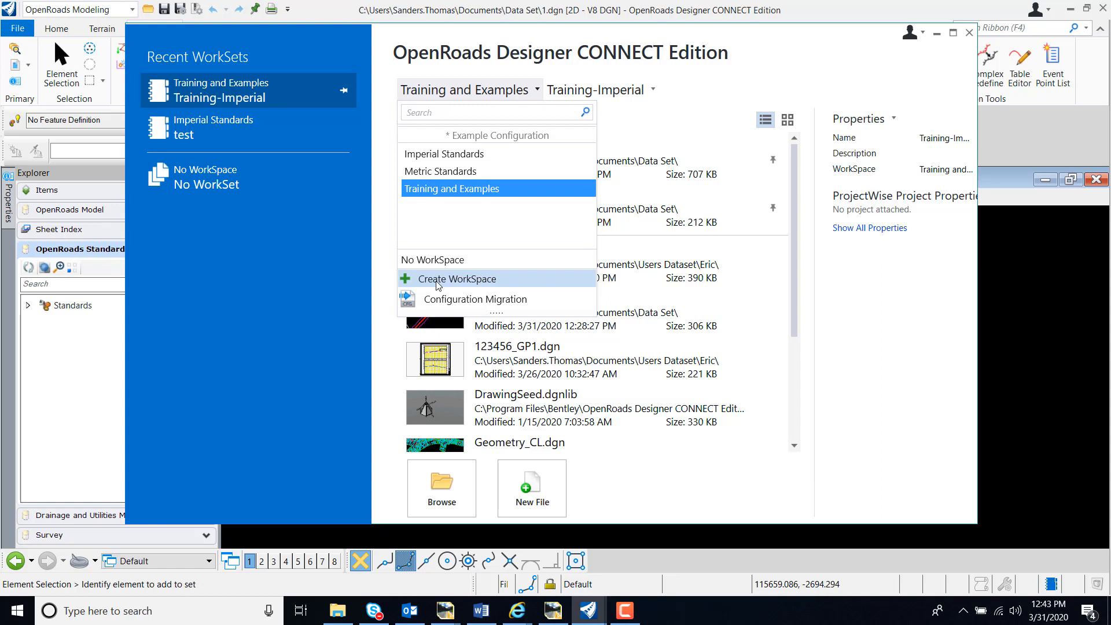
{"action": "mouse_move", "coordinate": [650, 202]}
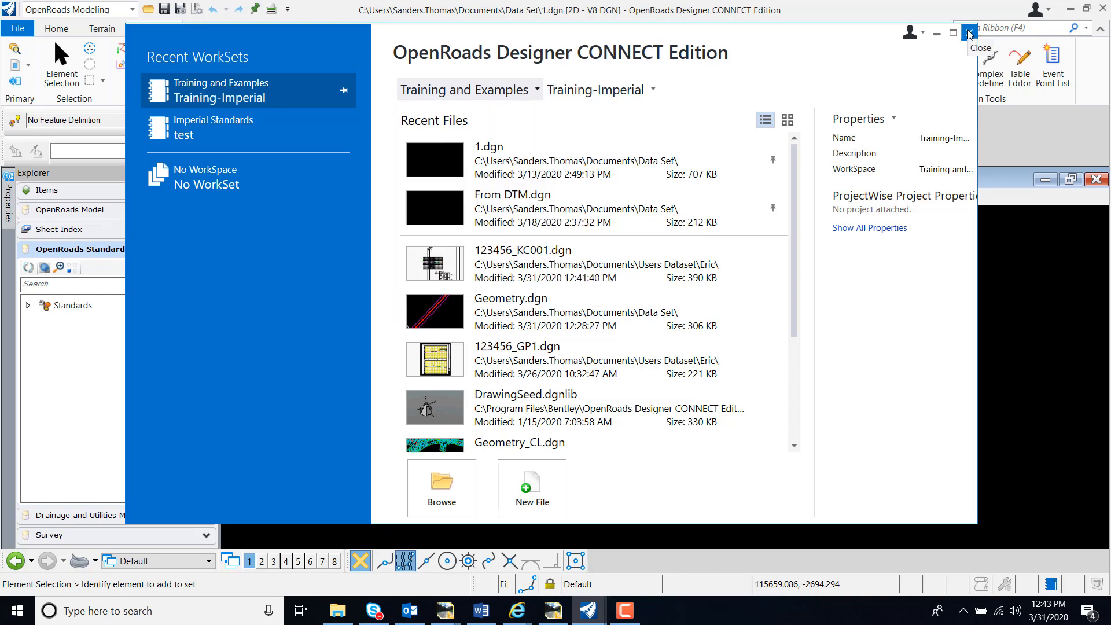
{"action": "left_click", "coordinate": [968, 32]}
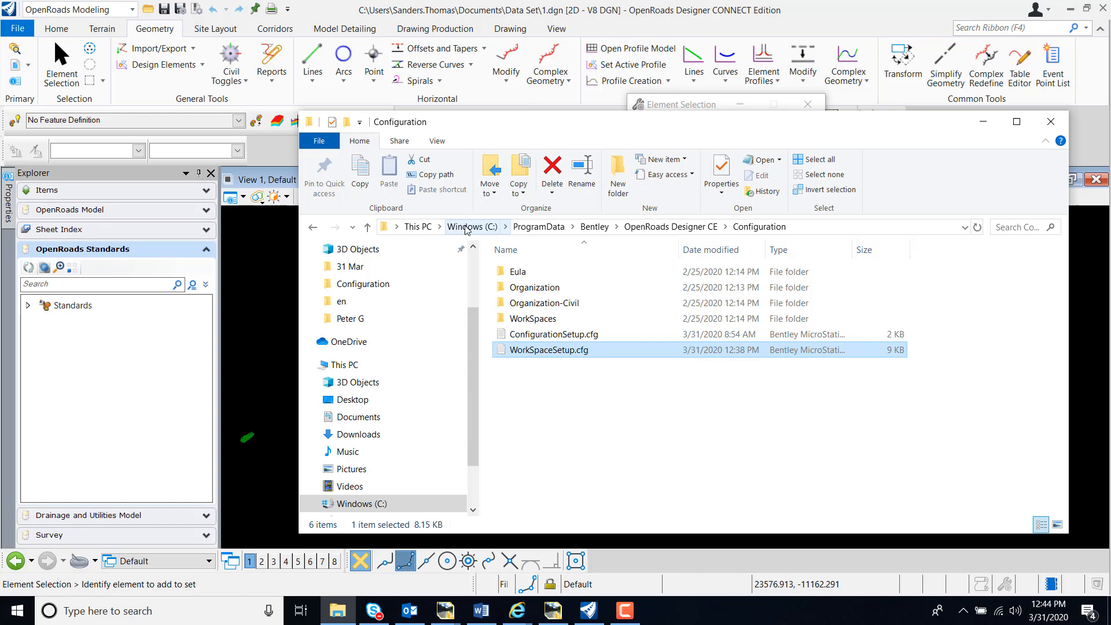
{"action": "mouse_move", "coordinate": [549, 350]}
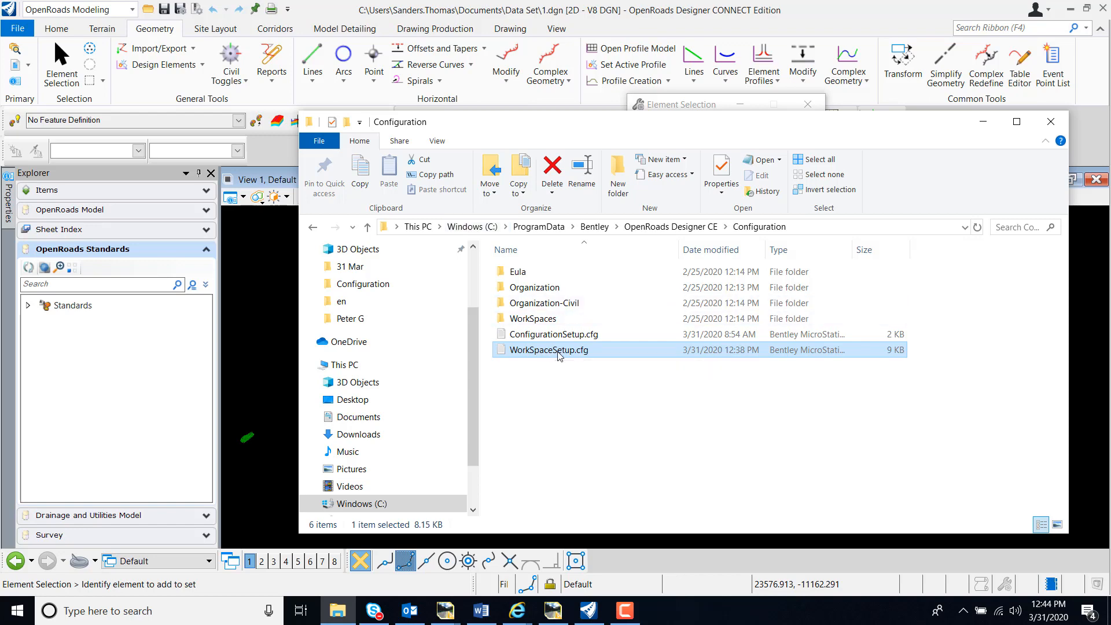
Open WorkSpaceSetup.cfg in Notepad and scroll to the WorkSpace Standard Location section
{"action": "double_click", "coordinate": [549, 350]}
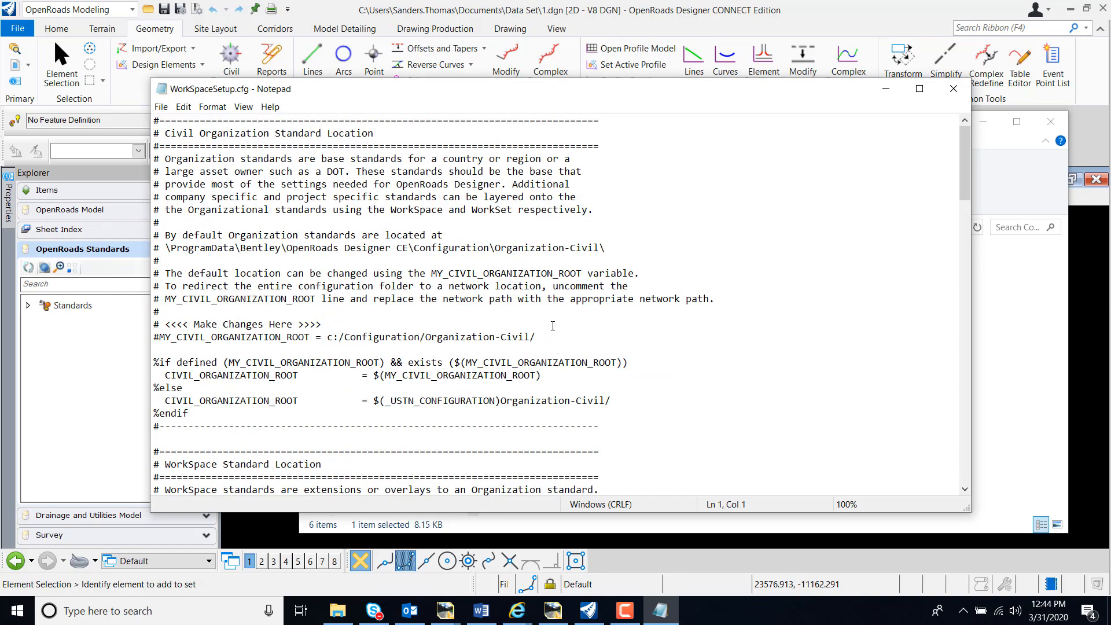
{"action": "scroll", "scroll_direction": "down", "scroll_amount": 3}
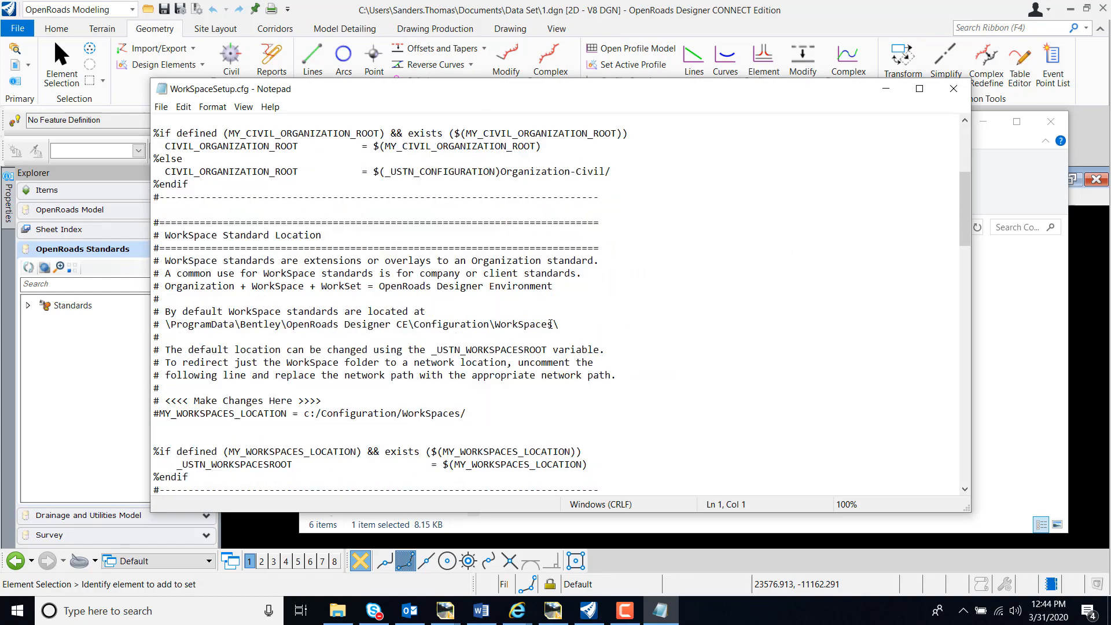
{"action": "scroll", "scroll_direction": "down", "scroll_amount": 3}
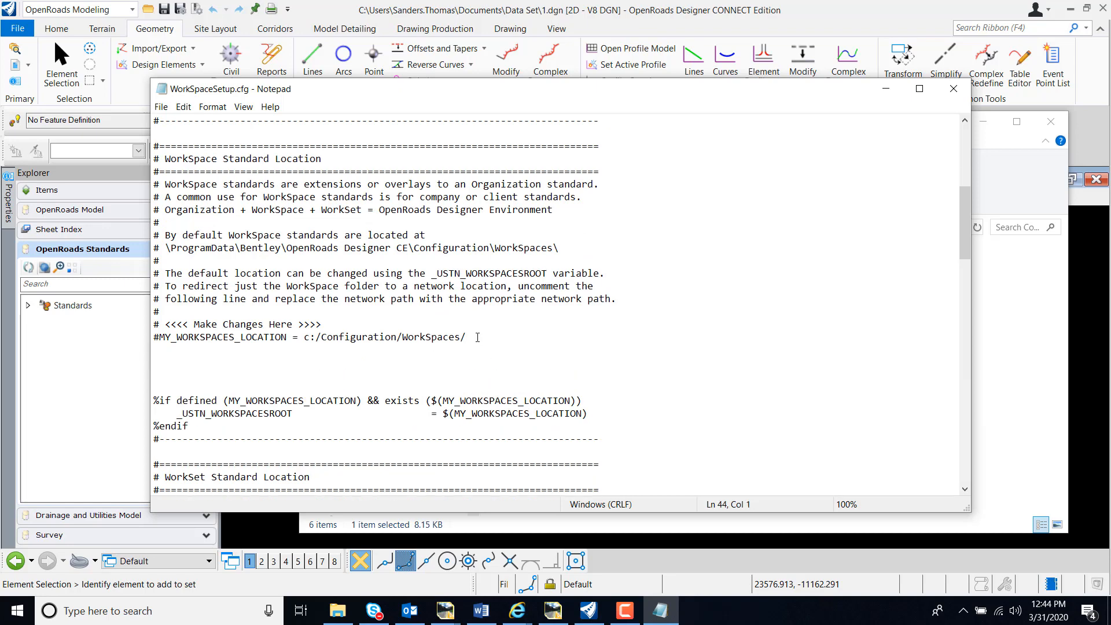
Enter 'MS_CONFIGURATIONOPTS = DisallowCreatingWorkSpace' below the #MY_WORKSPACES_LOCATION line
{"action": "type", "text": "MS_CONFIGURATIONOPTS = DisallowCreatingWorkSpace"}
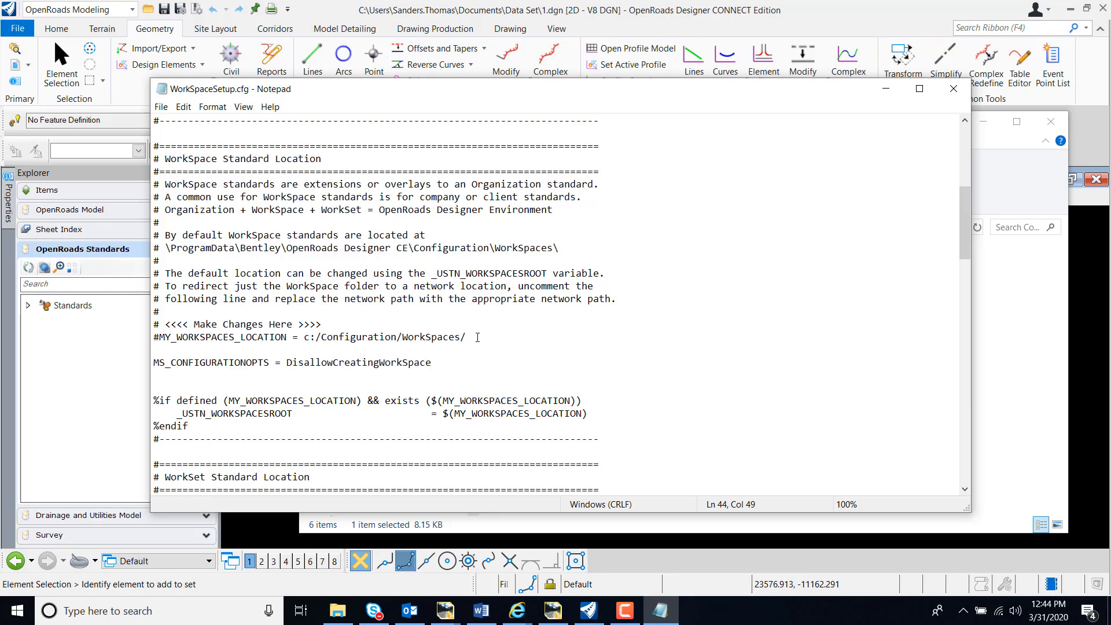
{"action": "left_click", "coordinate": [432, 363]}
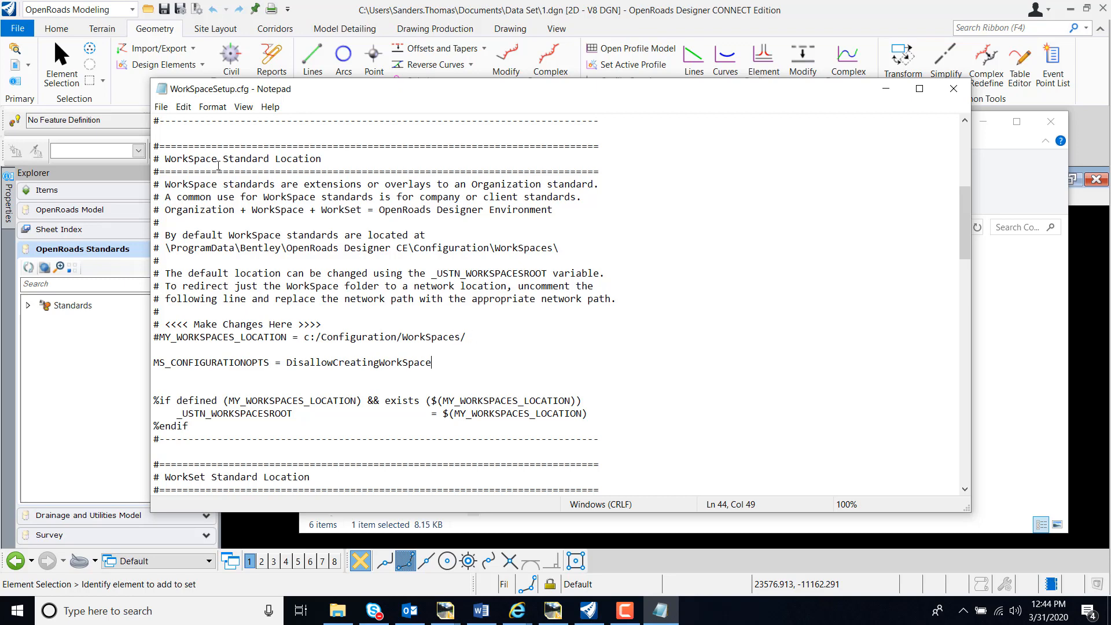
Save WorkSpaceSetup.cfg and cancel the ProjectWise log-in prompt on restart
{"action": "left_click", "coordinate": [161, 107]}
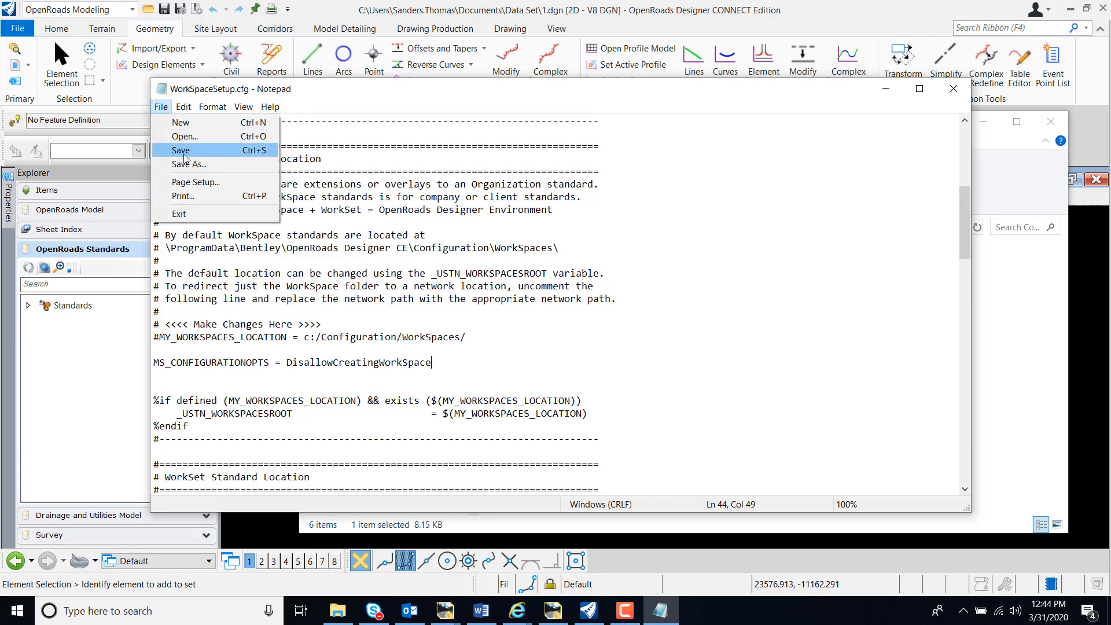
{"action": "left_click", "coordinate": [181, 150]}
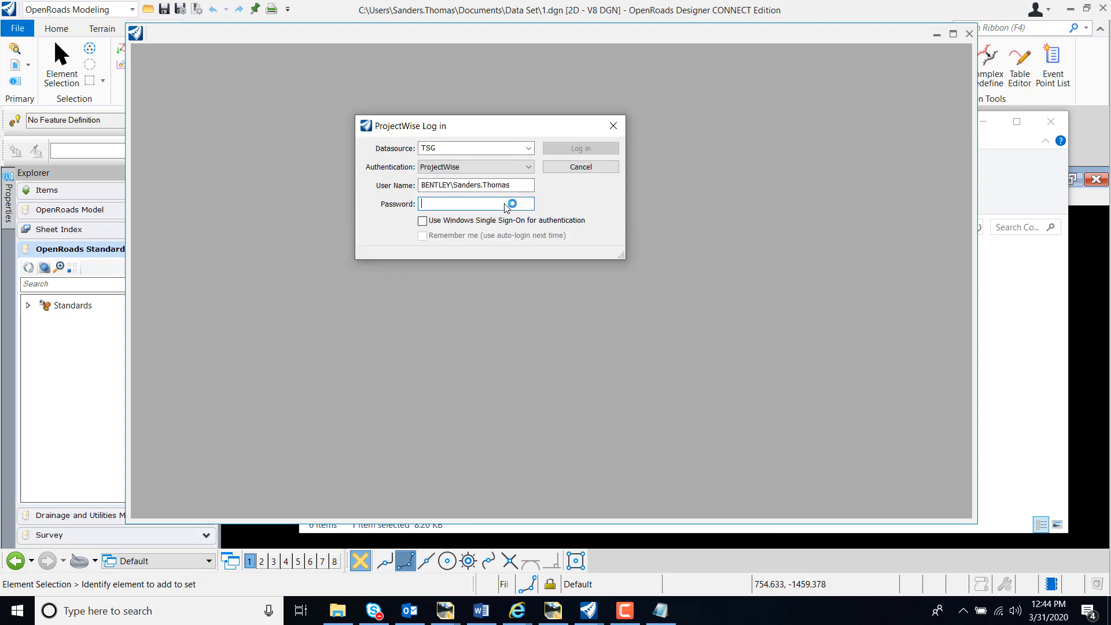
{"action": "left_click", "coordinate": [579, 167]}
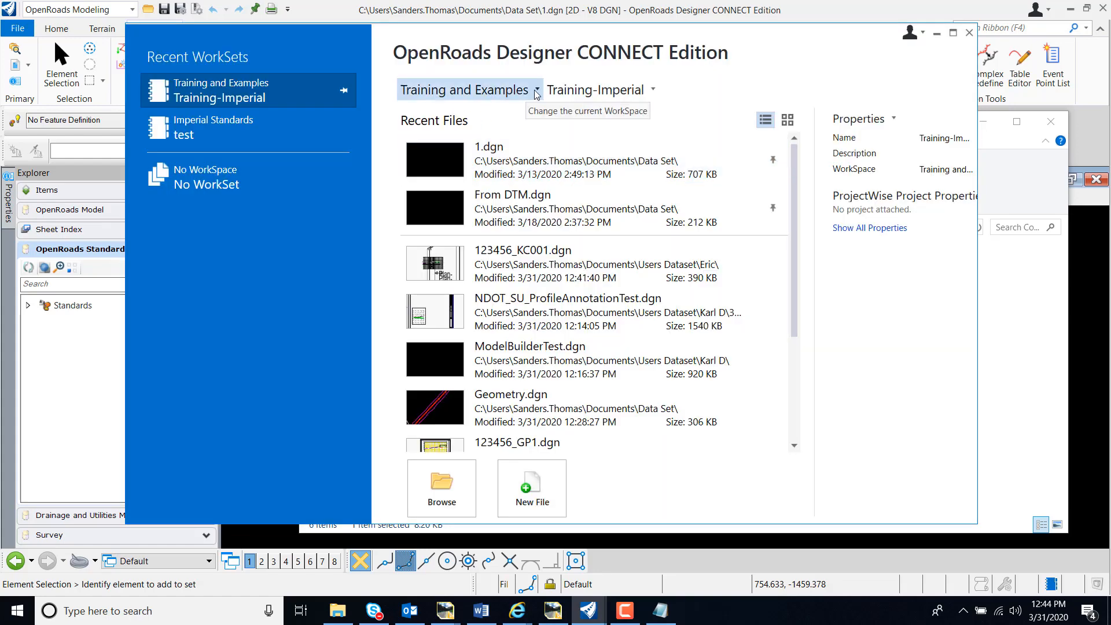
Open the WorkSpace dropdown and confirm Create WorkSpace is greyed out
{"action": "left_click", "coordinate": [534, 89]}
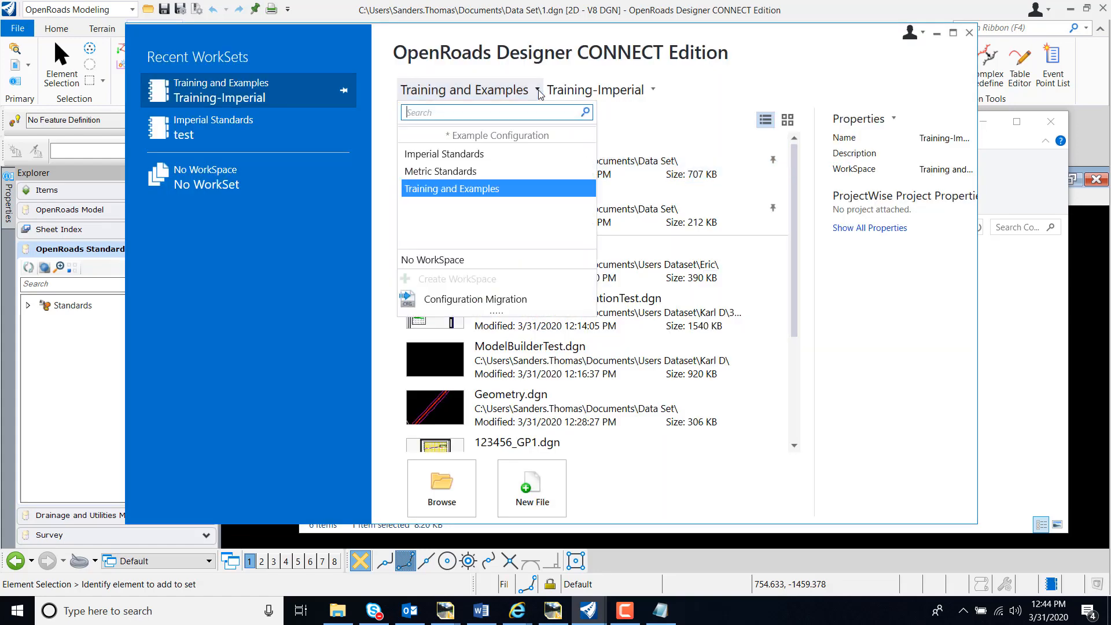
{"action": "mouse_move", "coordinate": [472, 283]}
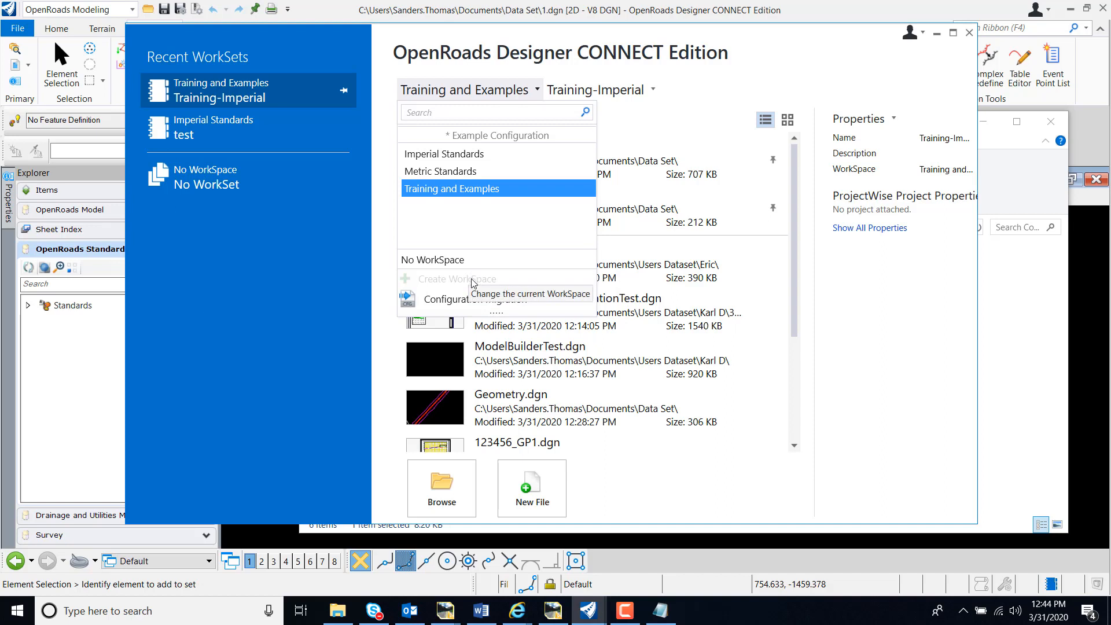
{"action": "mouse_move", "coordinate": [464, 287]}
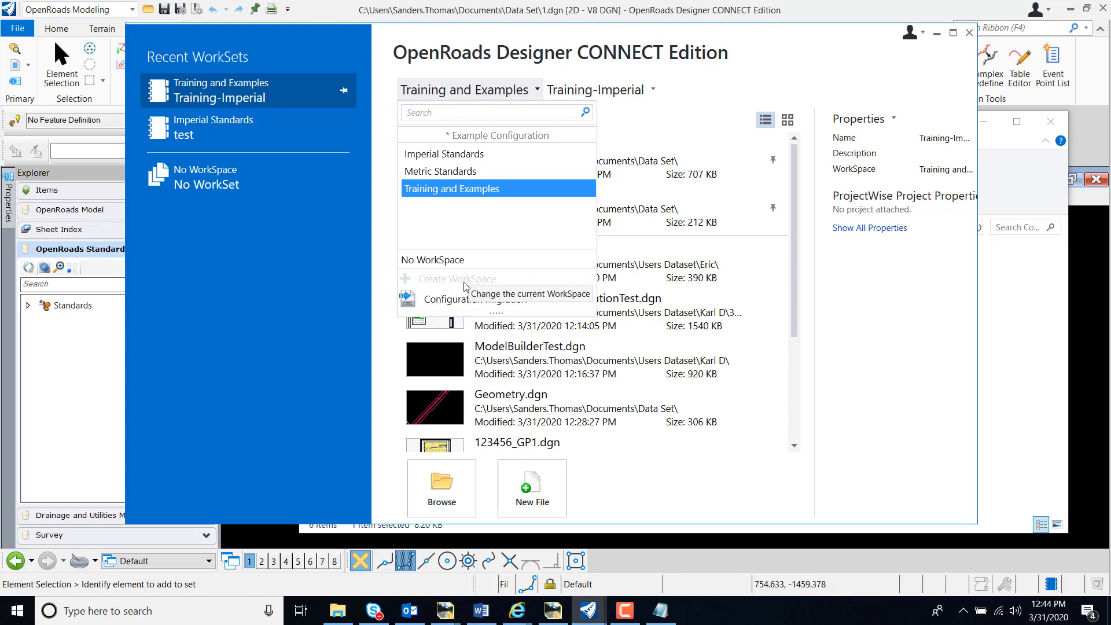